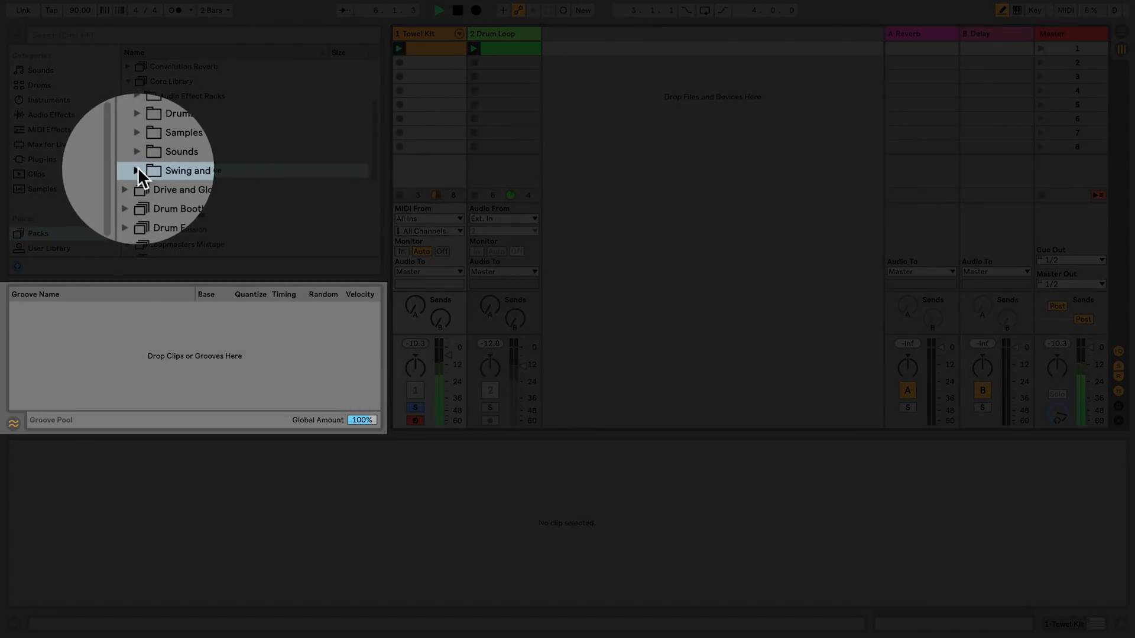
Step: Load the Hip Hop and NY Cut 1 grooves into the Groove Pool and set the Towel Kit clip to NY Cut 1
left_click(136, 171)
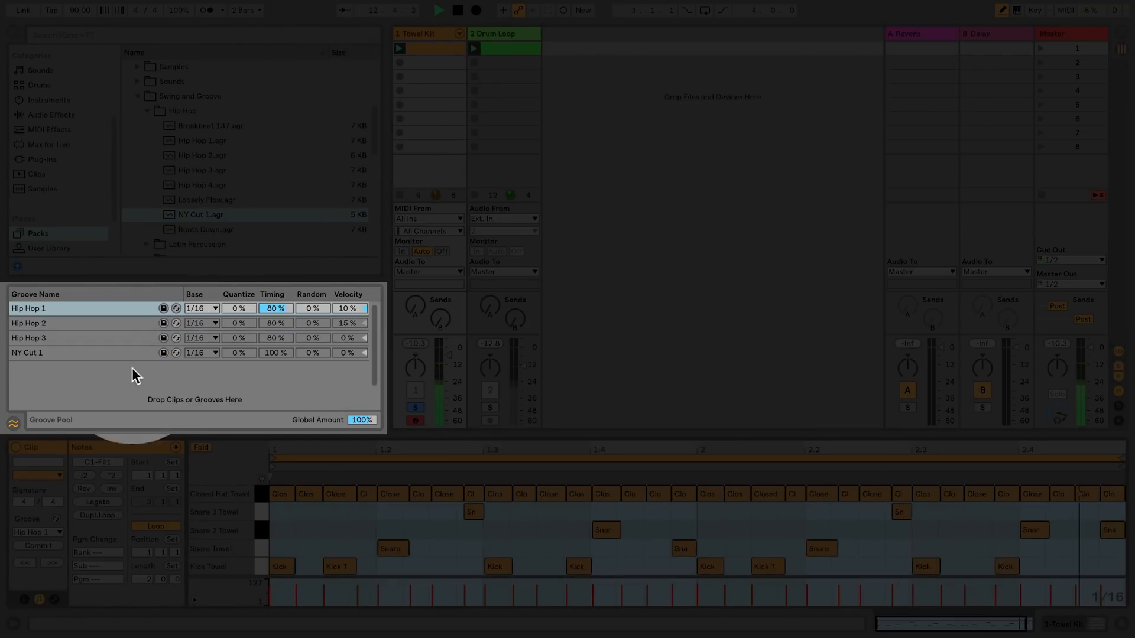
left_click(38, 533)
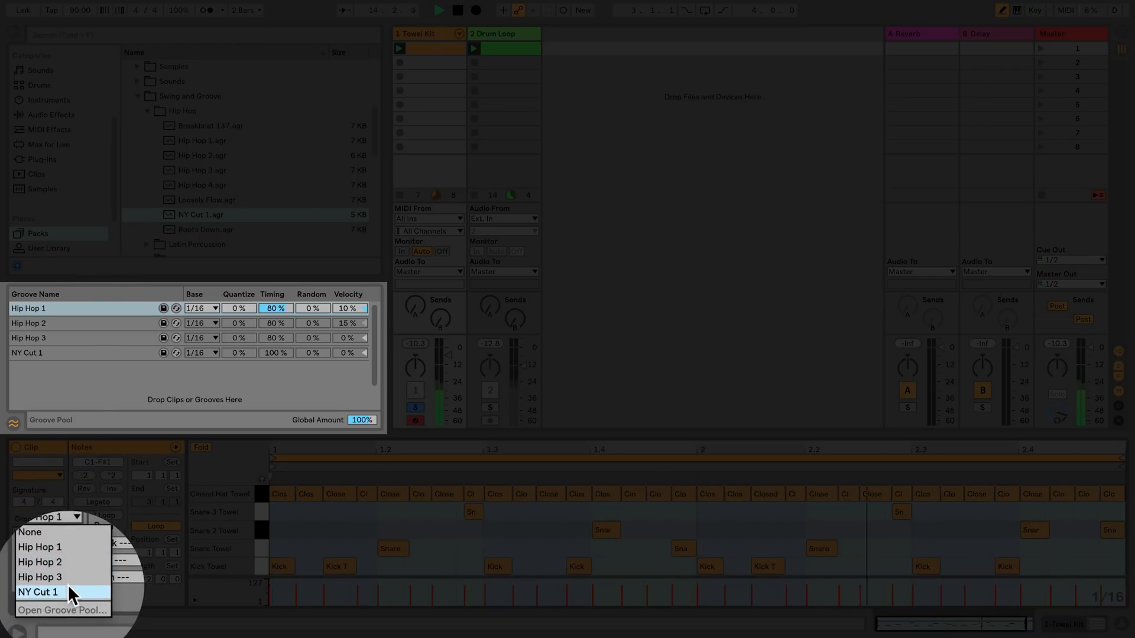
left_click(38, 593)
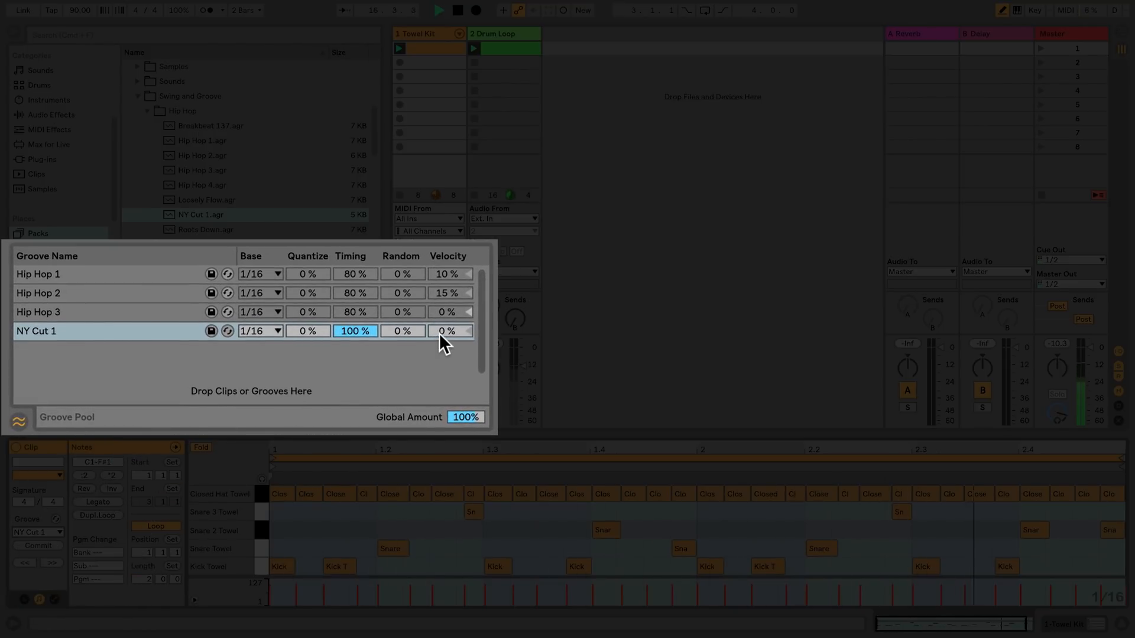
Step: Set the NY Cut 1 groove's Velocity amount to -17%
left_click(450, 331)
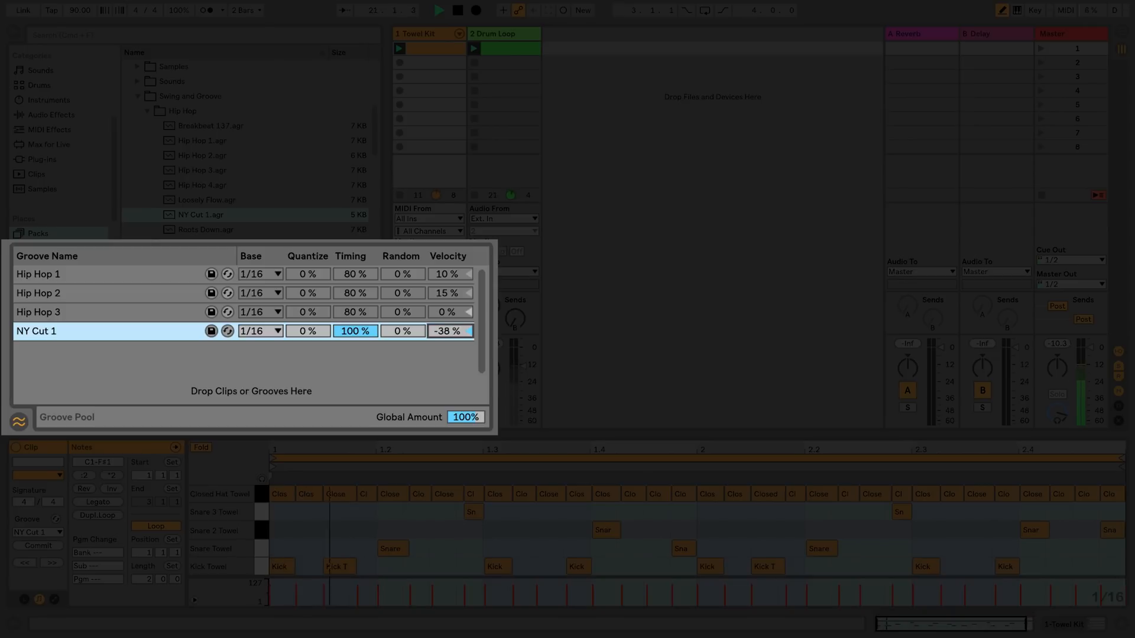
left_click_drag(449, 331, 449, 317)
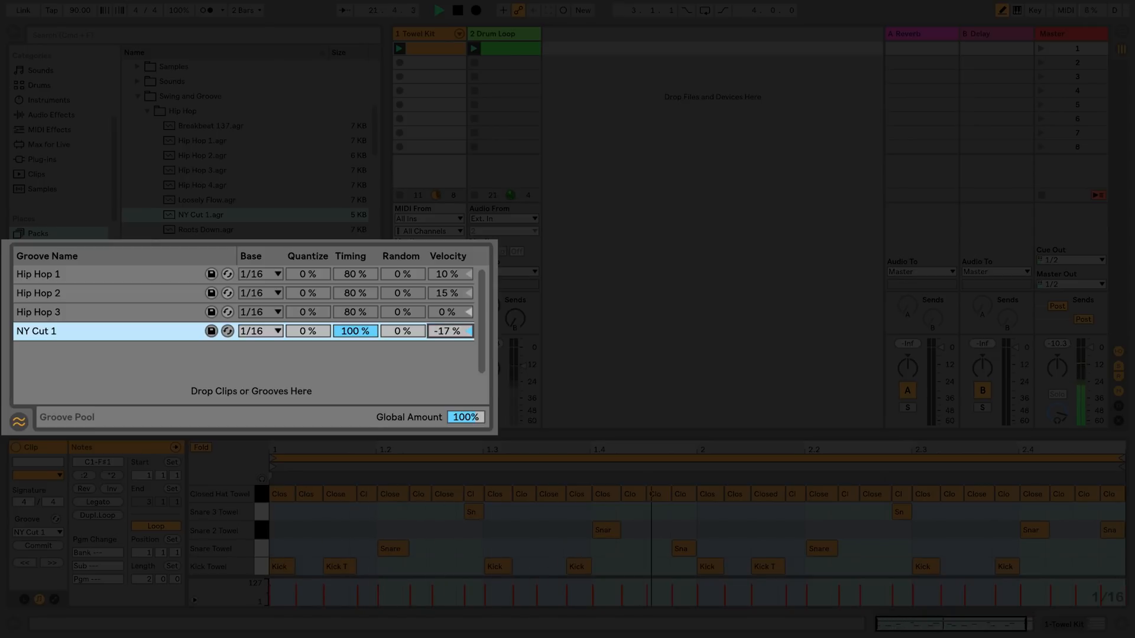
mouse_move(415, 365)
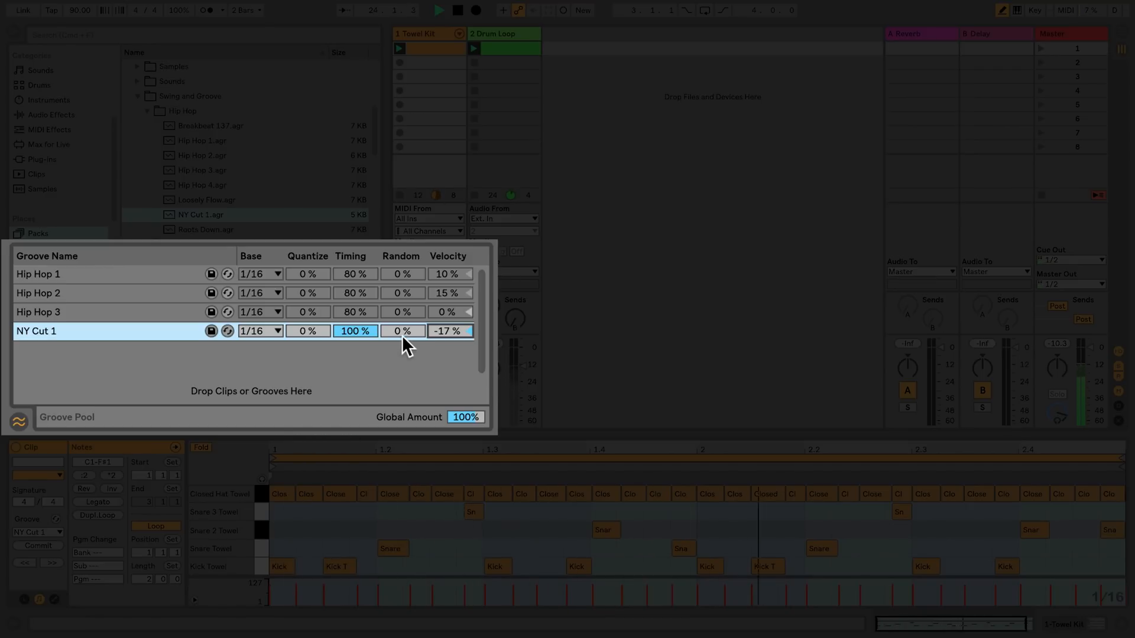
Step: Adjust NY Cut 1's Random amount up and down, settling at 23%
left_click_drag(403, 331, 403, 303)
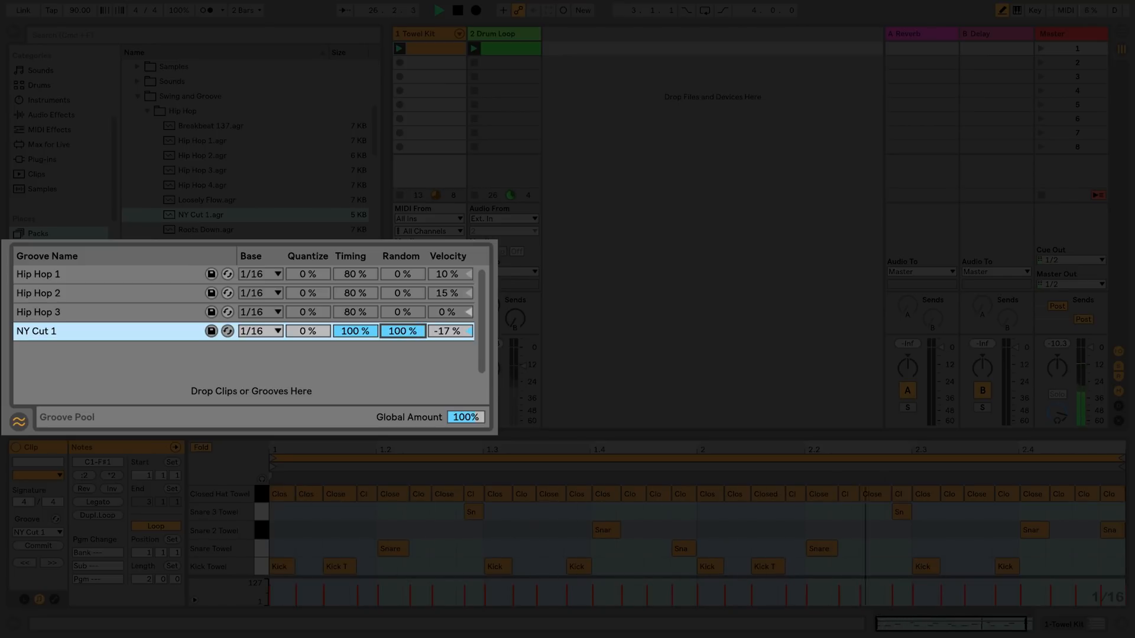
left_click_drag(402, 331, 402, 348)
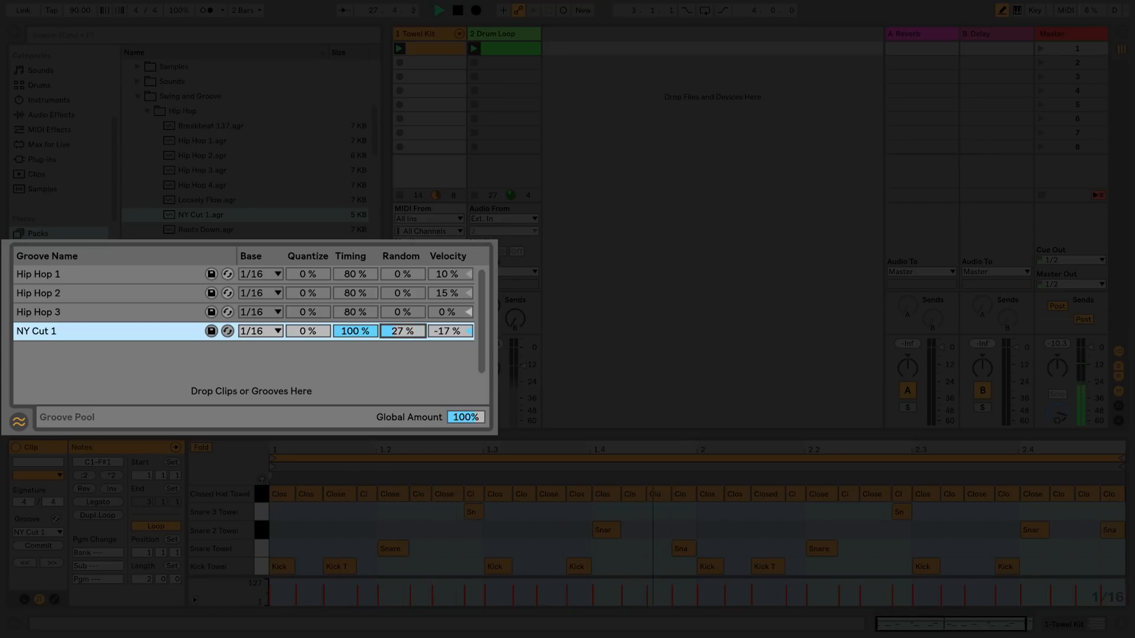
left_click_drag(403, 331, 403, 354)
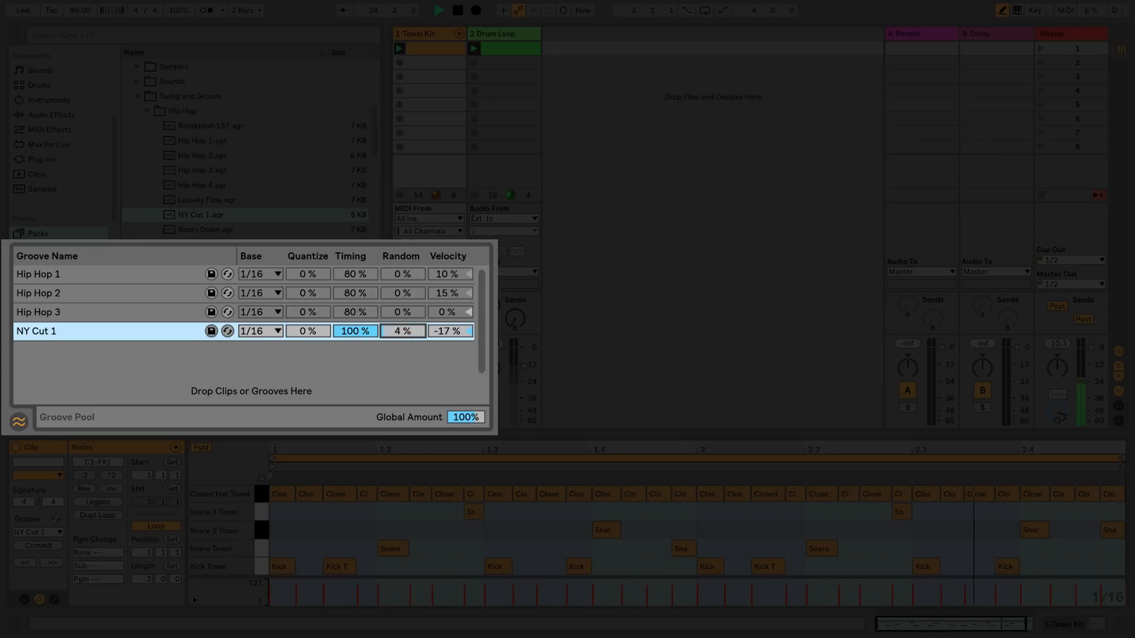
left_click_drag(403, 331, 403, 319)
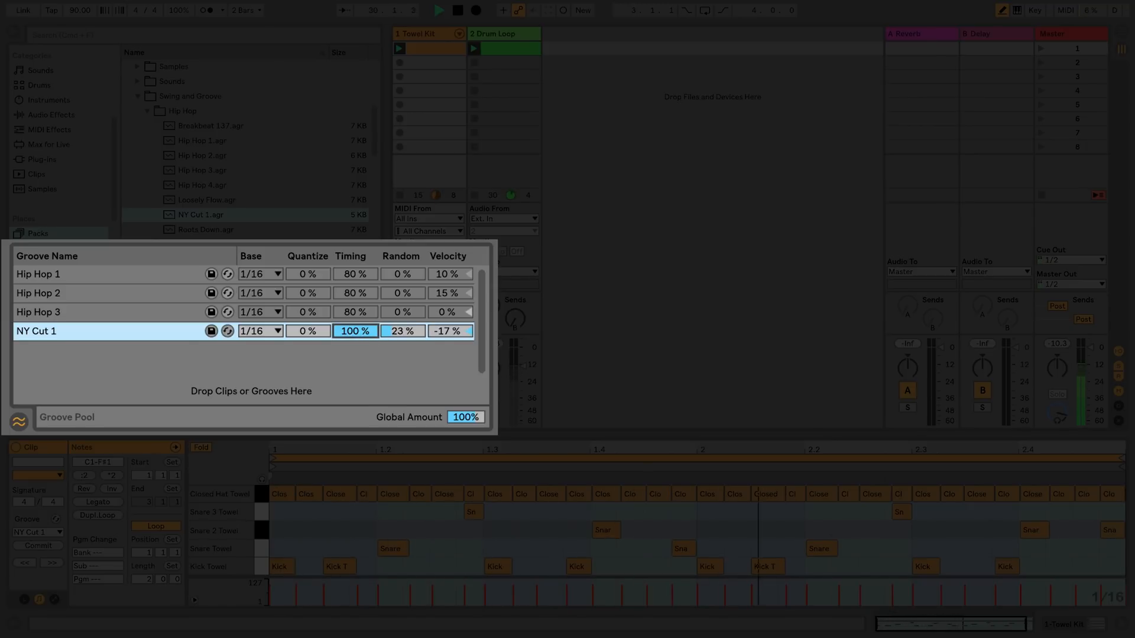
Step: Nudge NY Cut 1's Timing down and restore it to 100%
left_click_drag(355, 331, 355, 344)
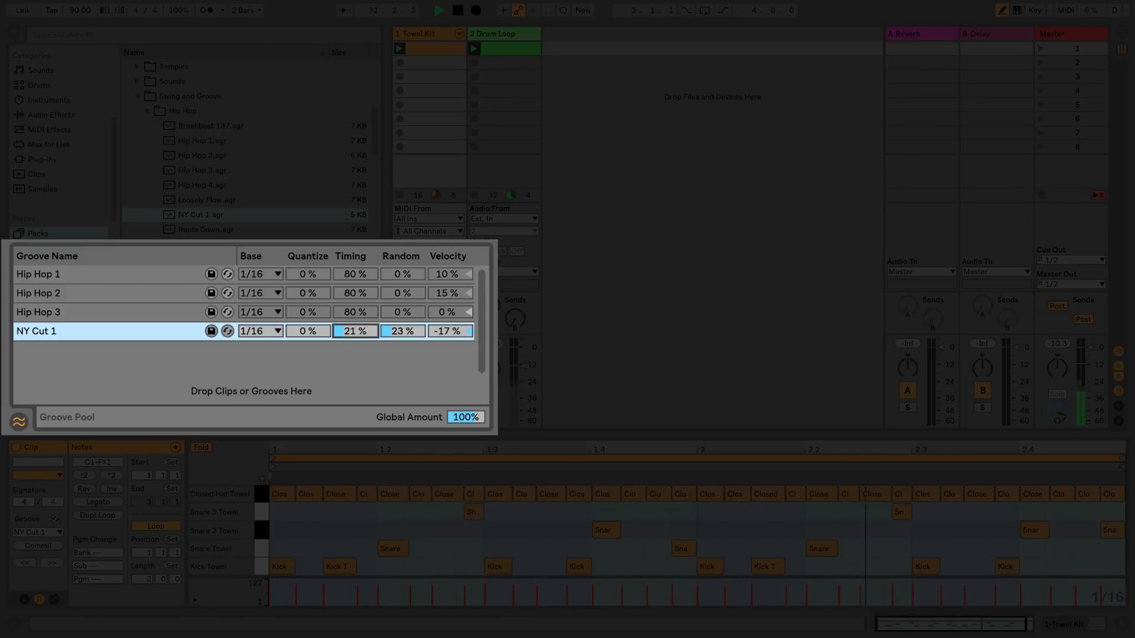
left_click_drag(354, 331, 354, 348)
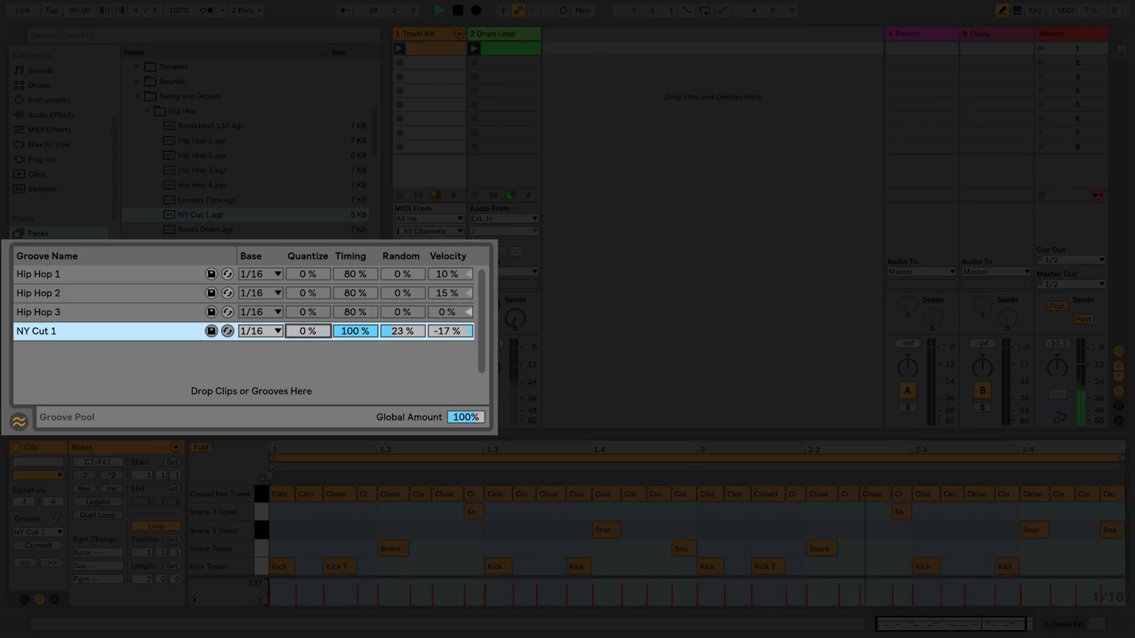
left_click(278, 331)
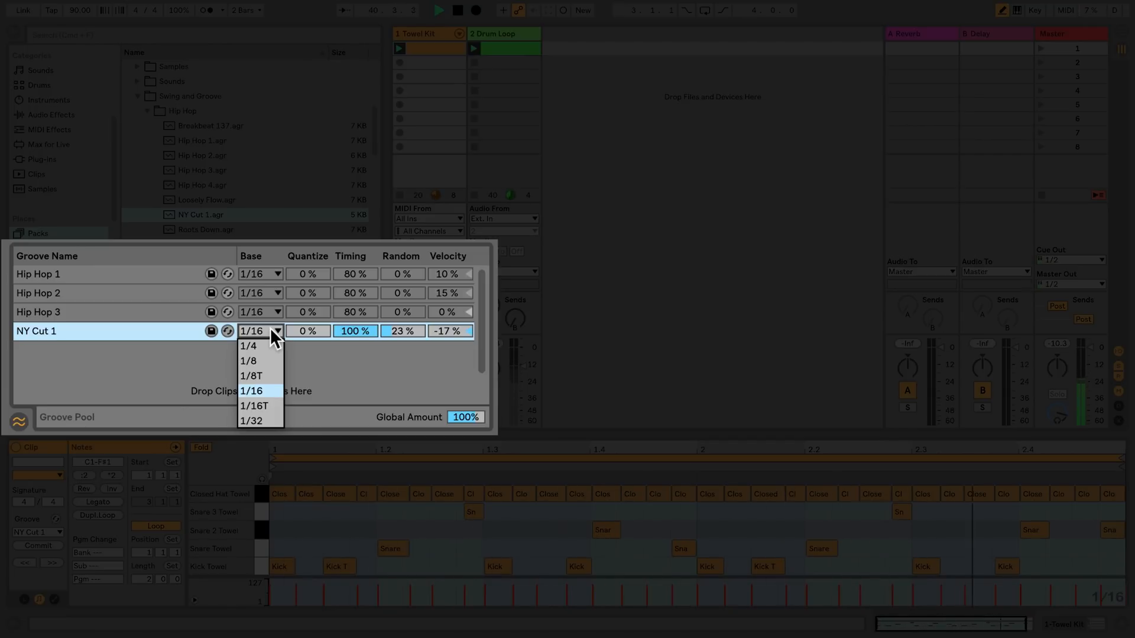
left_click(251, 391)
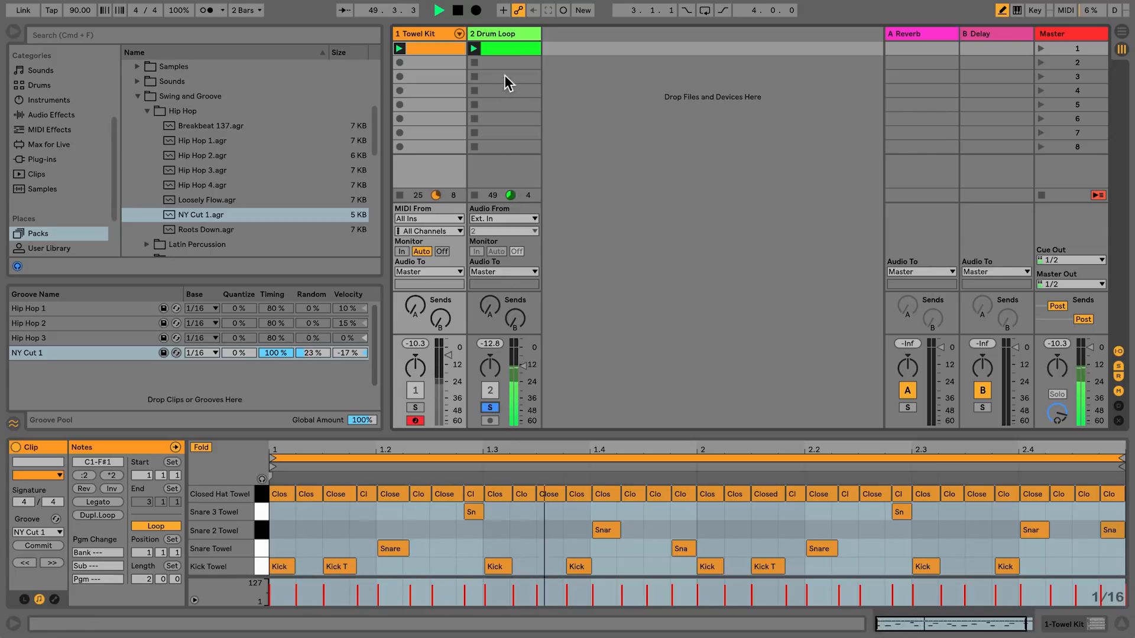
Step: Show the Drum Loop audio clip in Clip View and leave its groove set to None
left_click(510, 49)
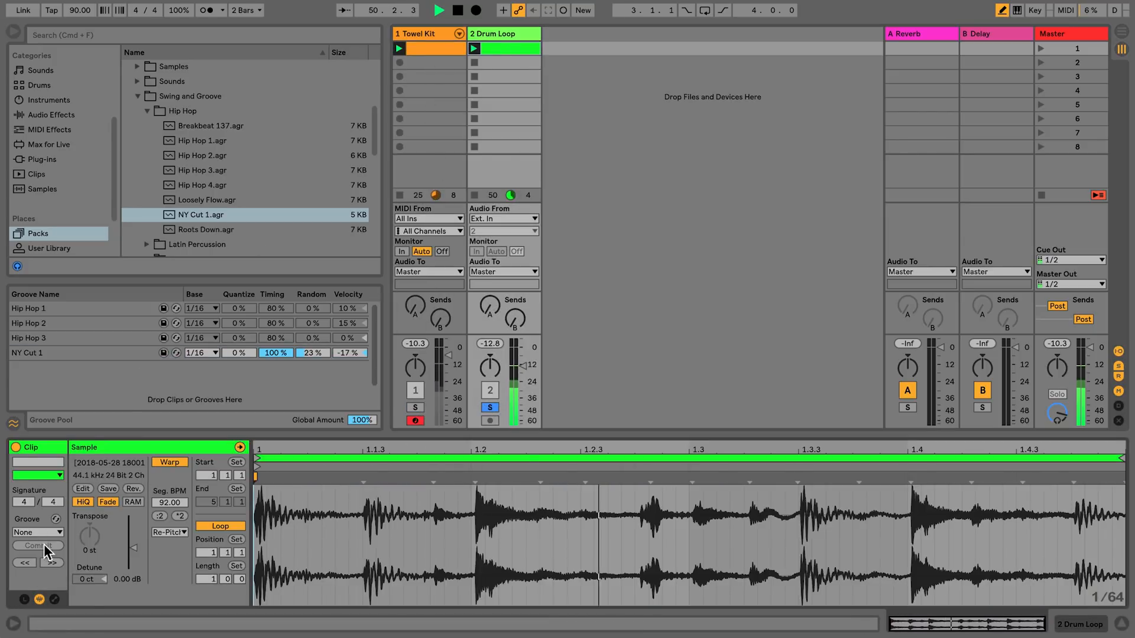
left_click(36, 533)
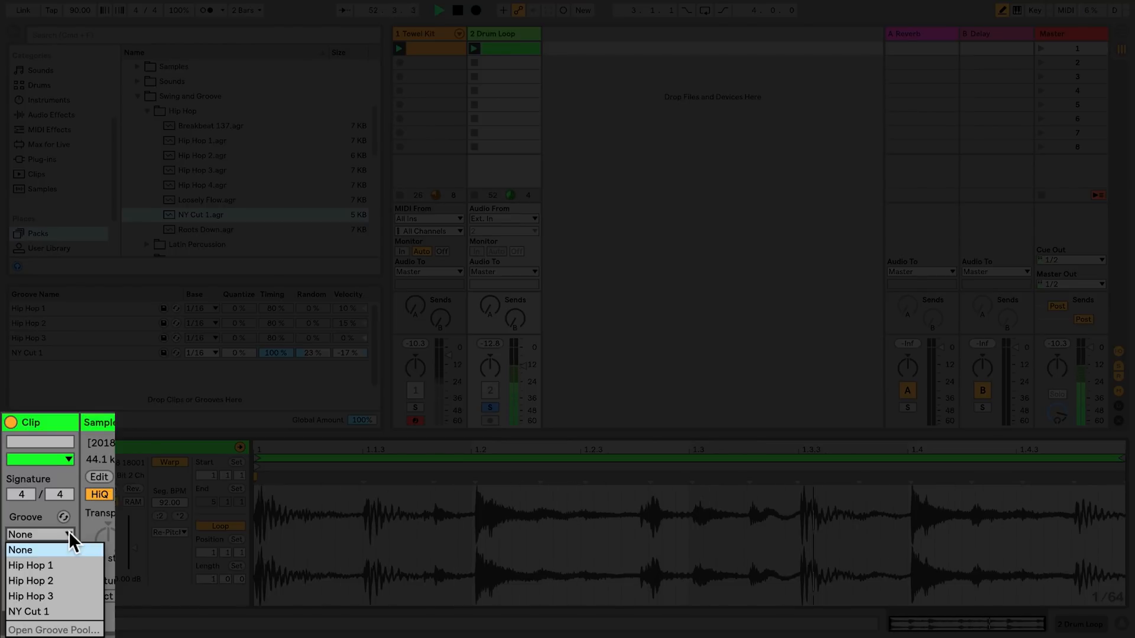
left_click(21, 550)
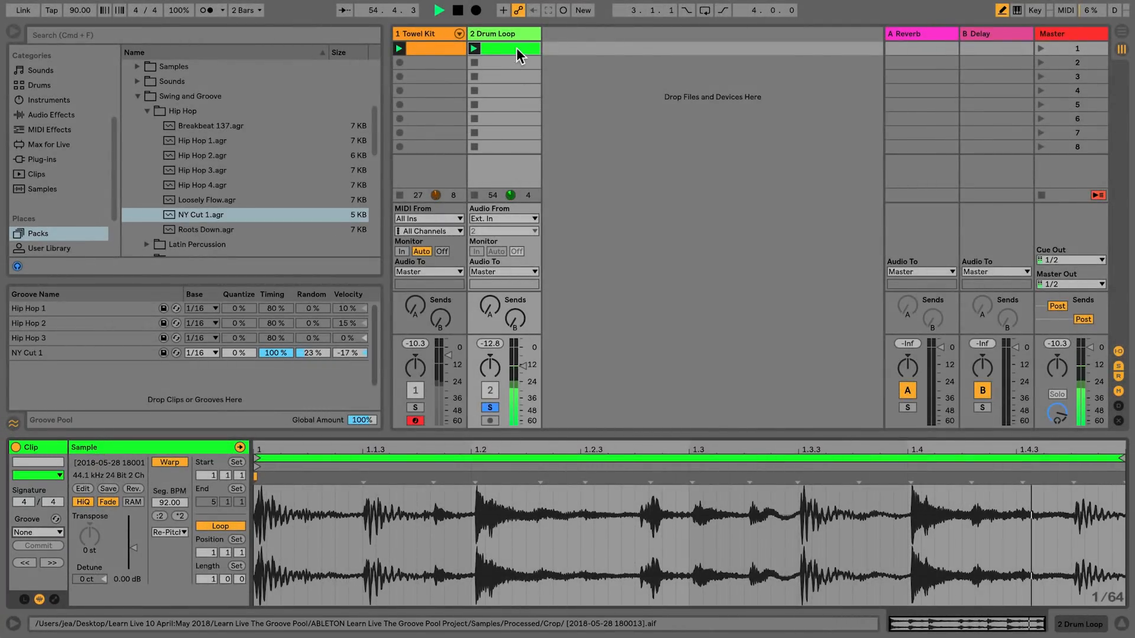
Step: Extract a groove from the Drum Loop clip into the Groove Pool via its context menu
right_click(513, 49)
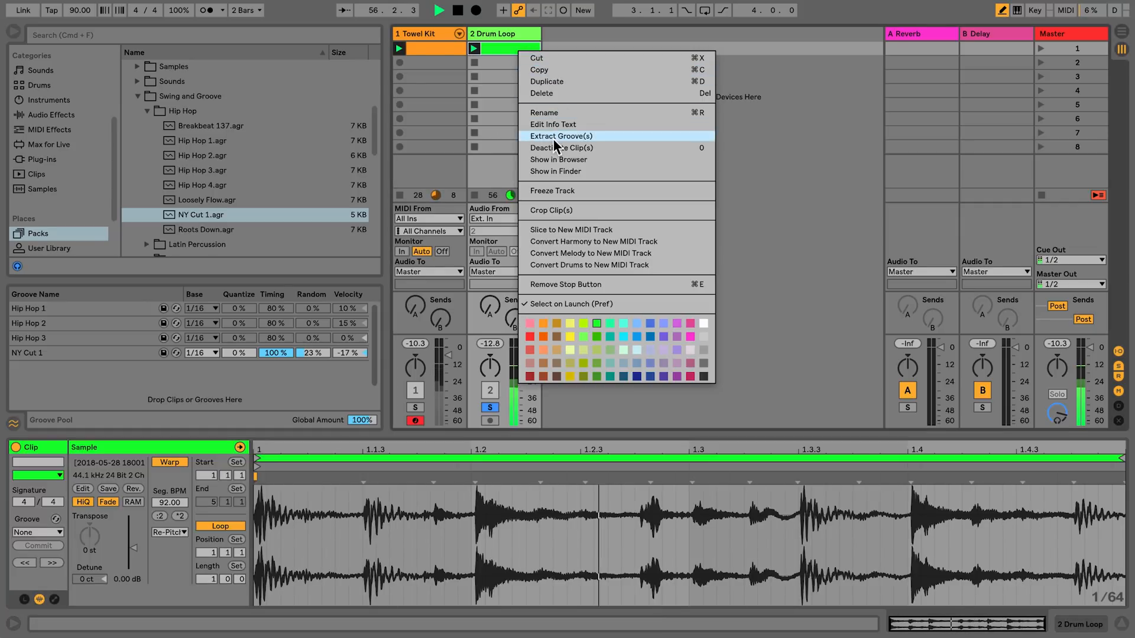
left_click(561, 136)
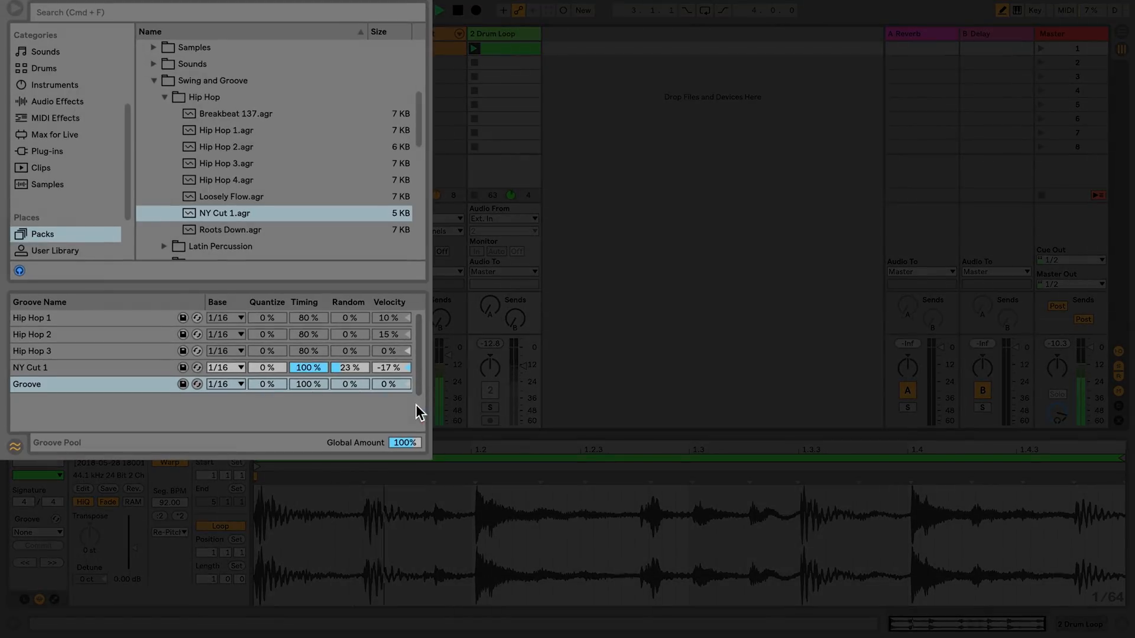
Step: Save the extracted groove as New Groove.agr in the User Library and select the Towel Kit clip
left_click(72, 384)
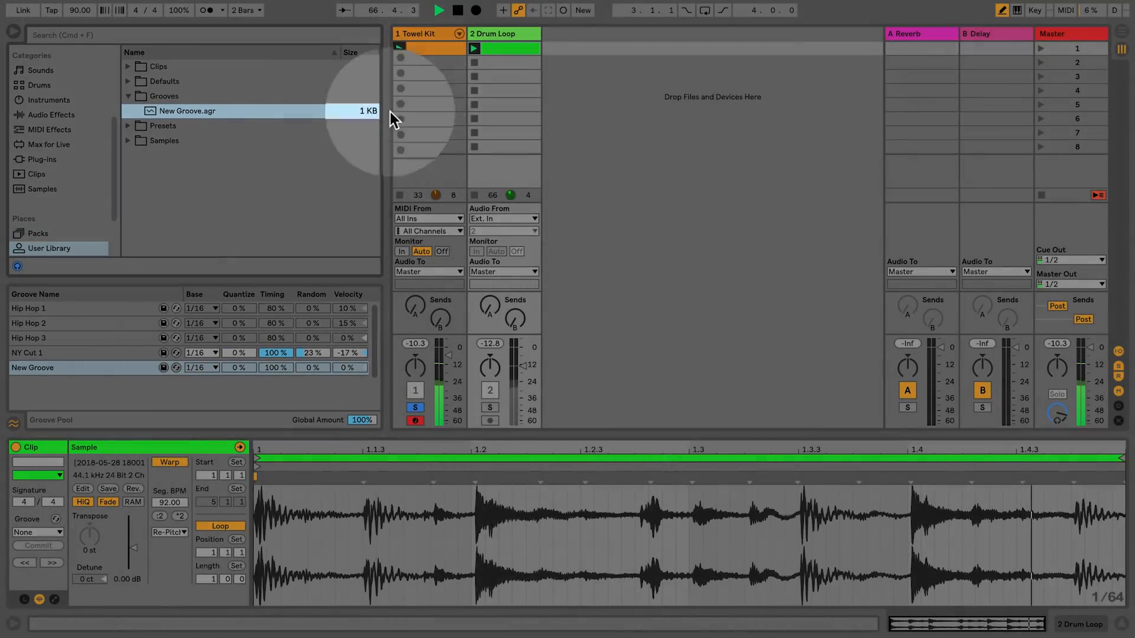
left_click(427, 48)
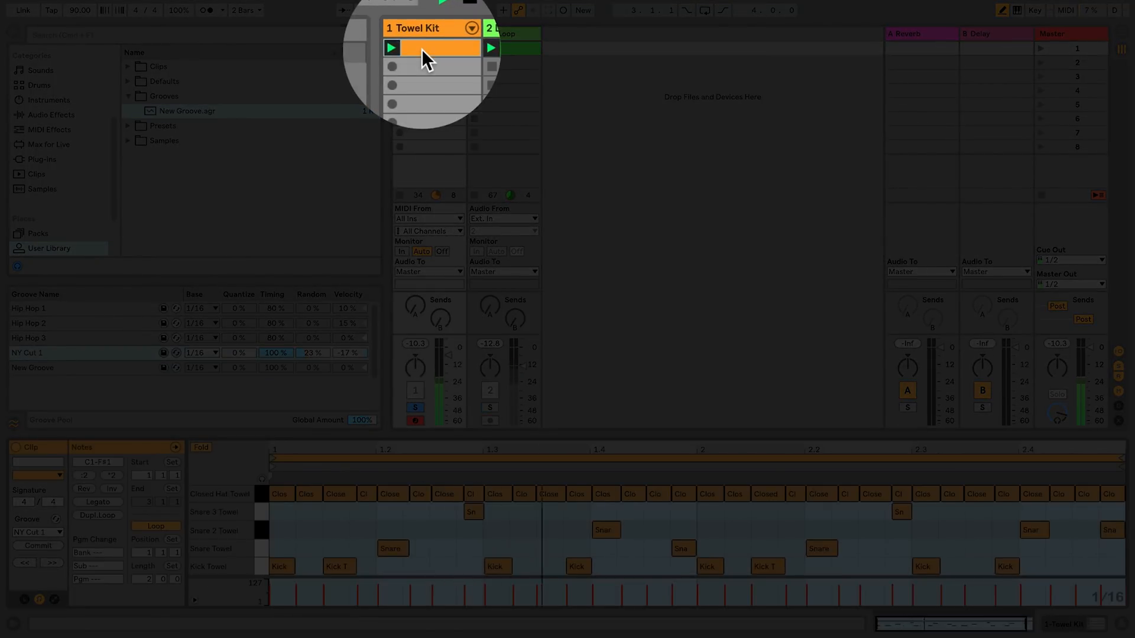
Step: Set the Towel Kit clip's groove to New Groove and commit it into the notes
left_click(51, 527)
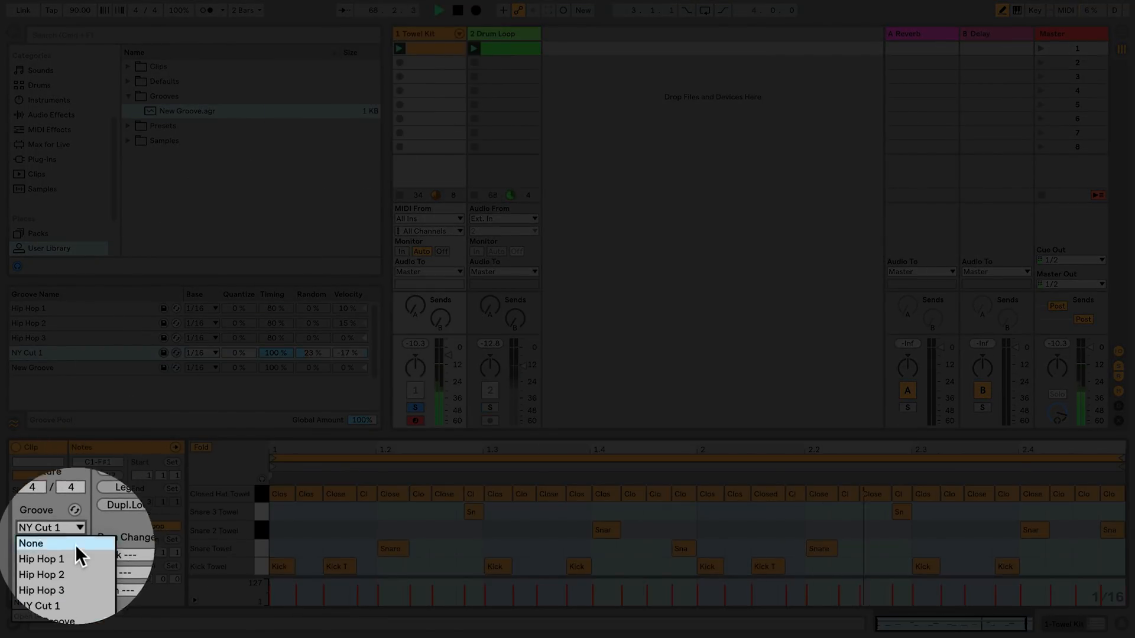
left_click(30, 543)
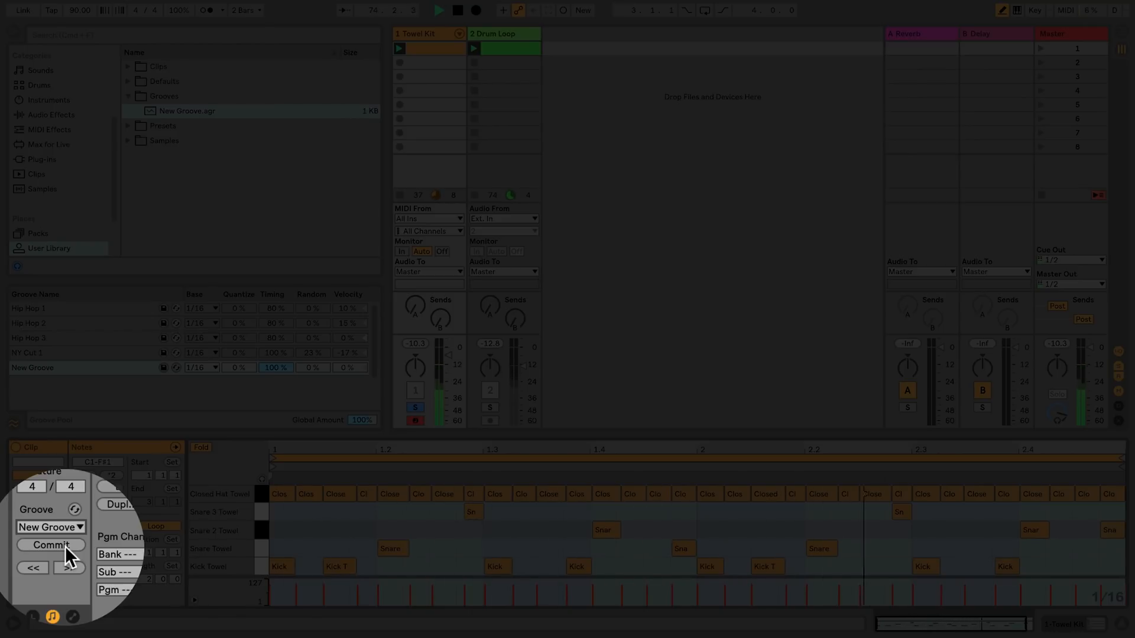
left_click(51, 526)
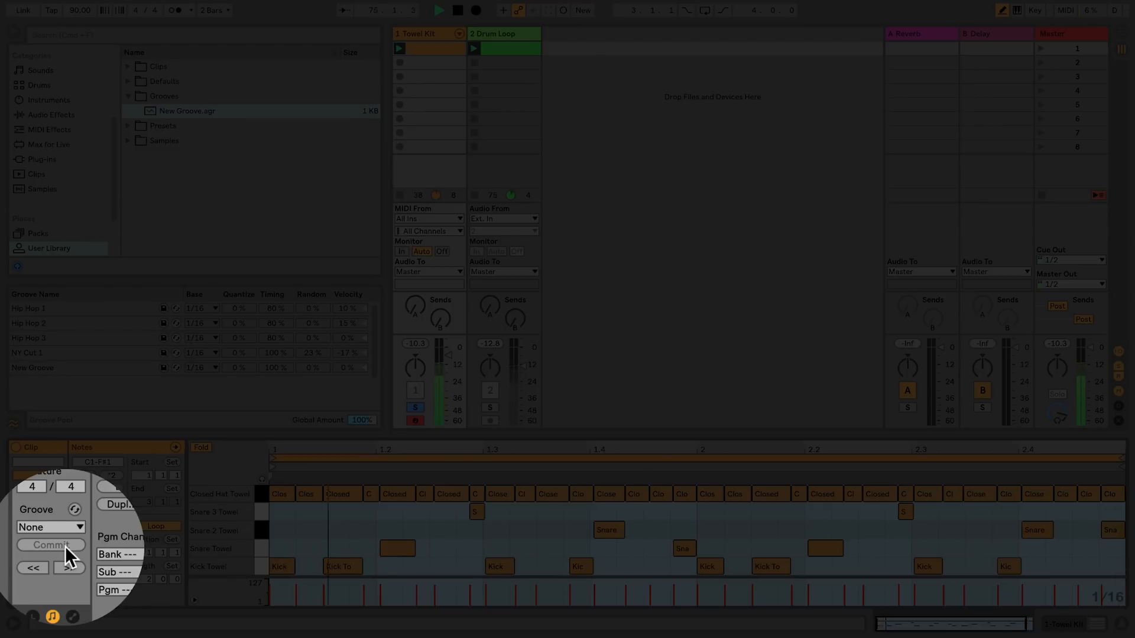